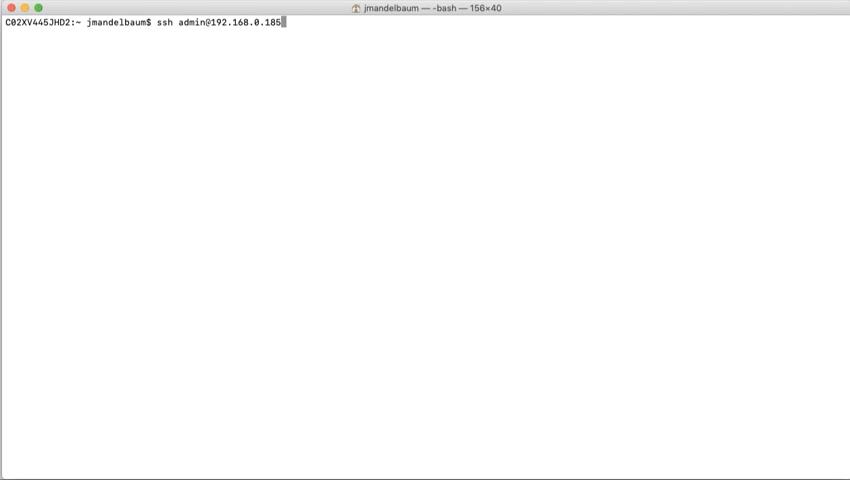
key("Return")
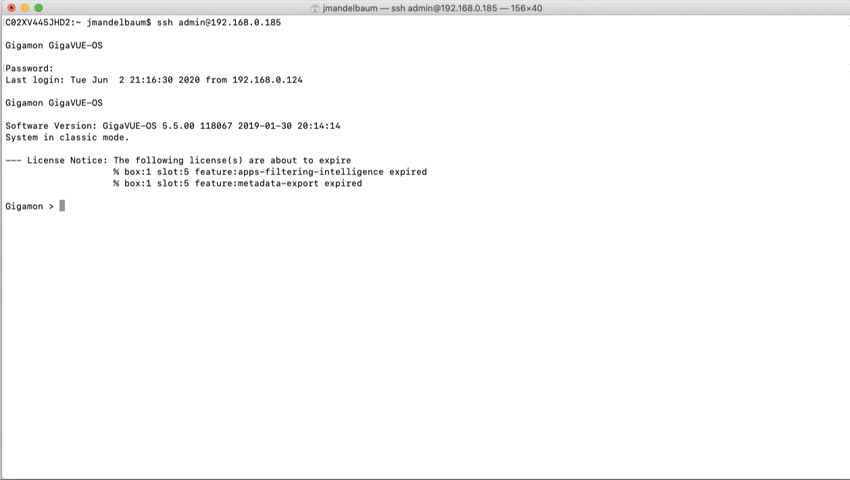
type("enable")
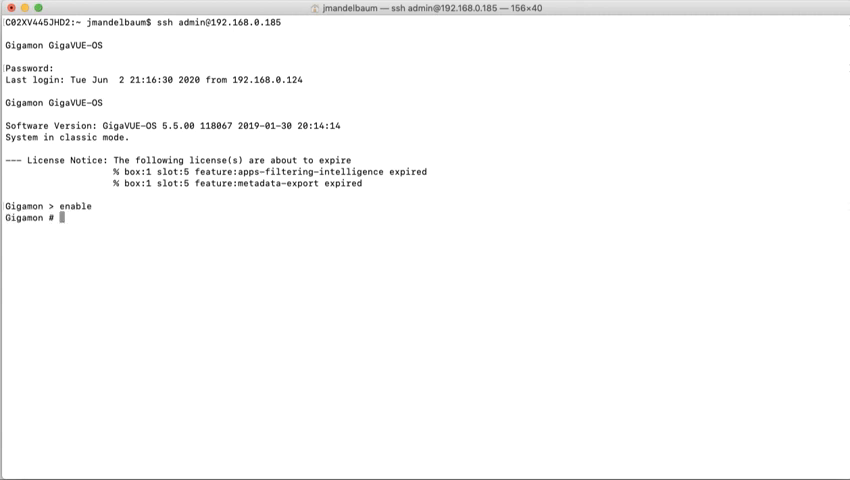
type("configure t")
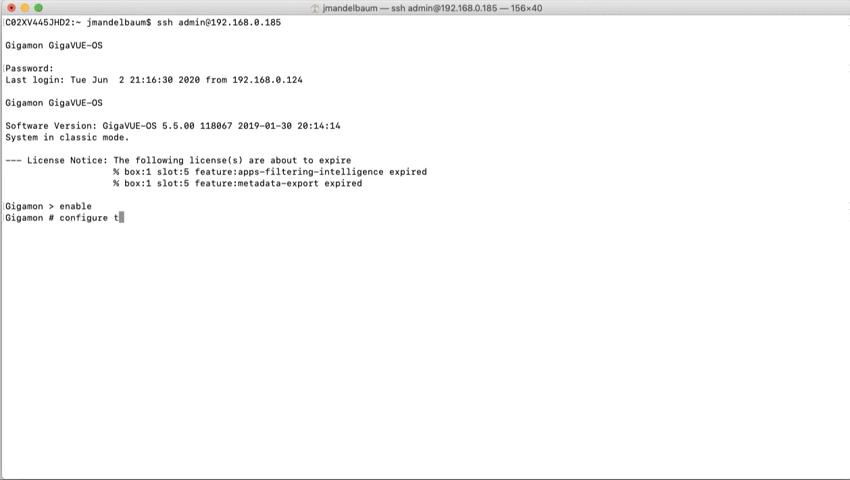
key("Return")
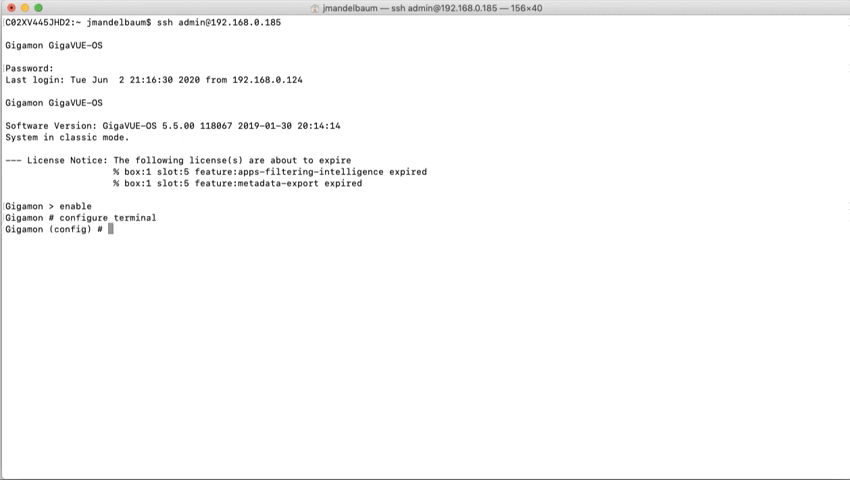
type("show")
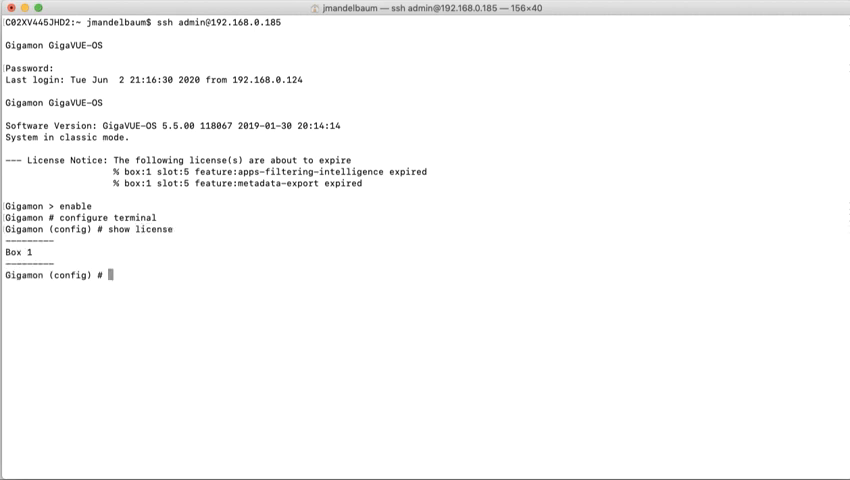
Run license install box-id 1 key <license key> and confirm success on slot 1/5.
type("license")
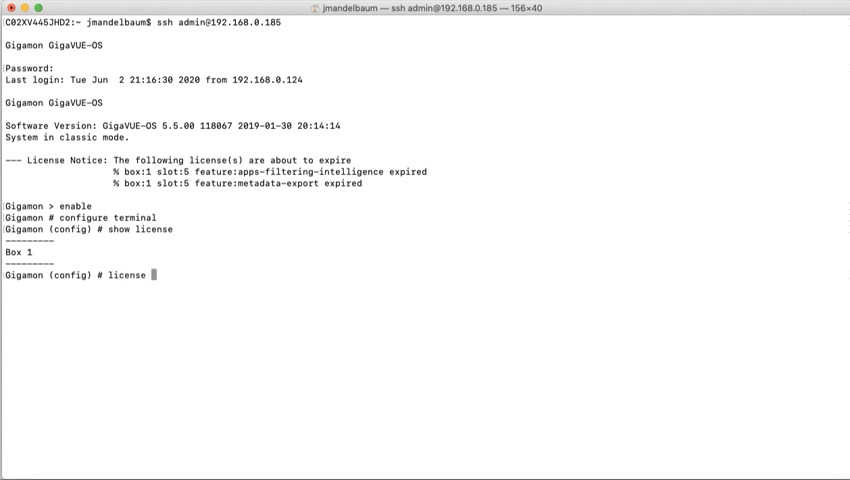
type("install box-id")
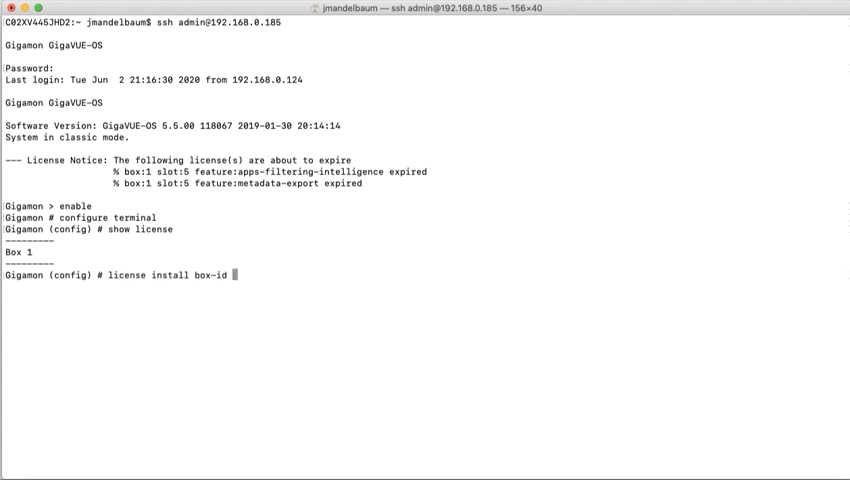
type("1")
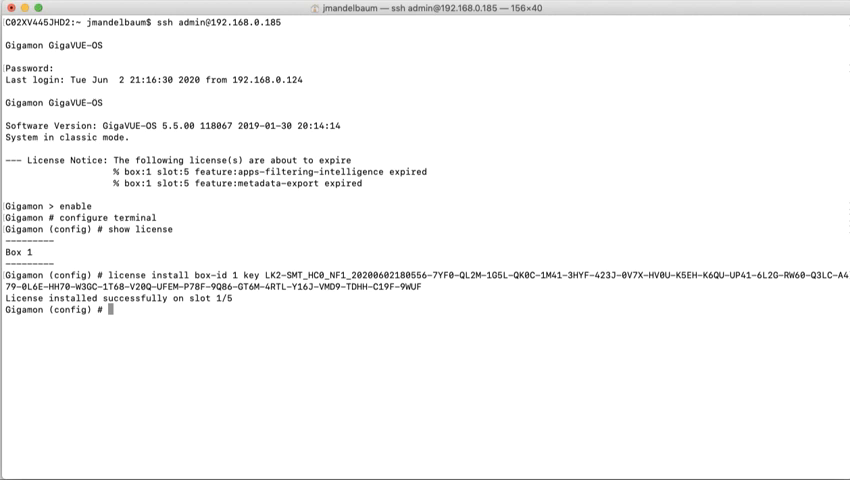
type("license install box-id 1 key *")
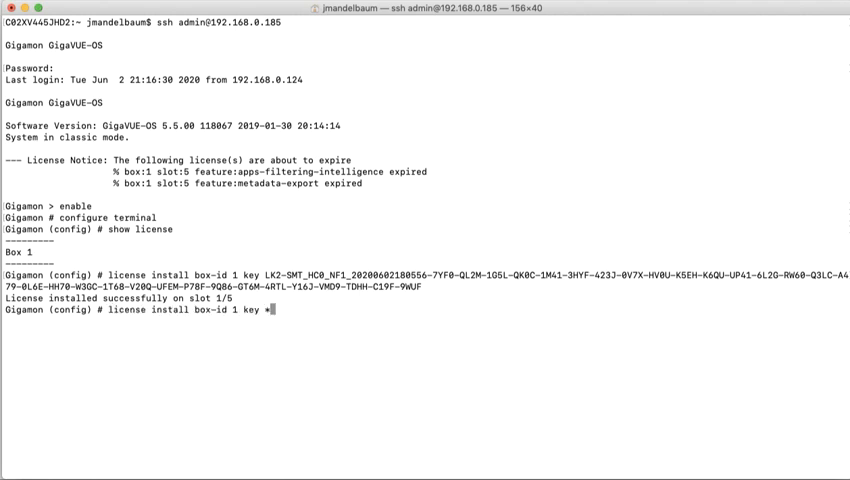
key("Return")
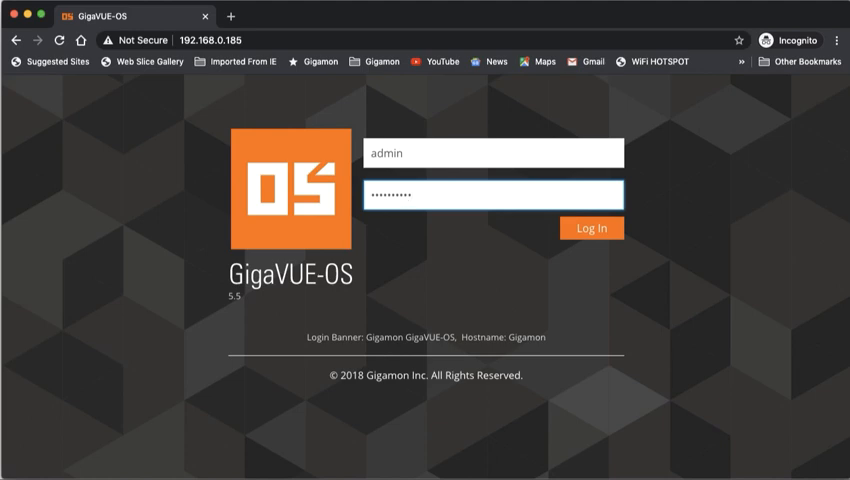
Log in as admin to the web interface and dismiss the Welcome dialog.
left_click(591, 227)
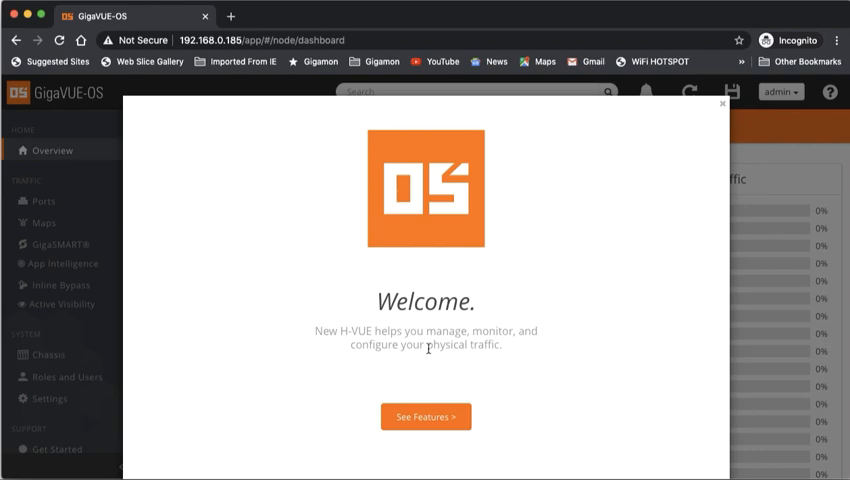
mouse_move(722, 108)
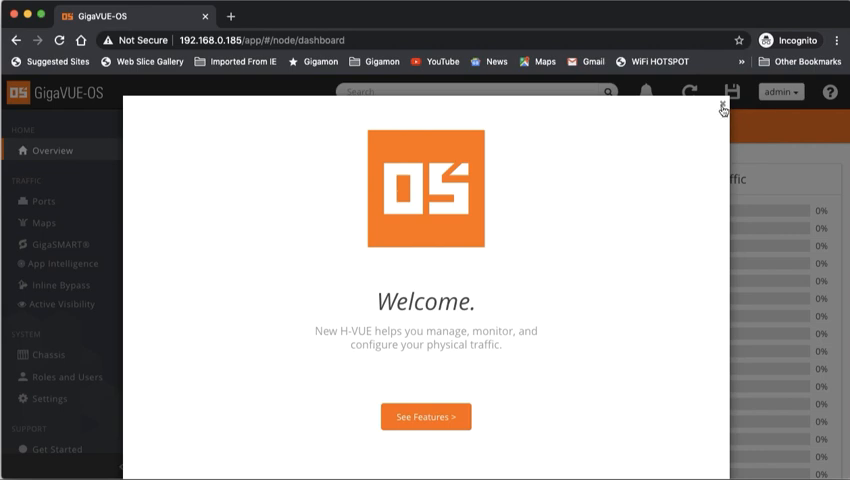
left_click(49, 398)
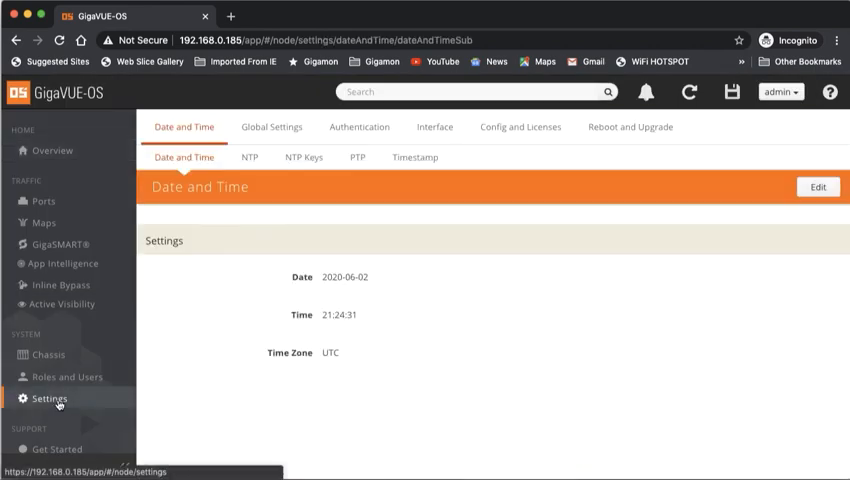
Go to Config and Licenses > Licenses, showing no license found, and start Install.
left_click(520, 126)
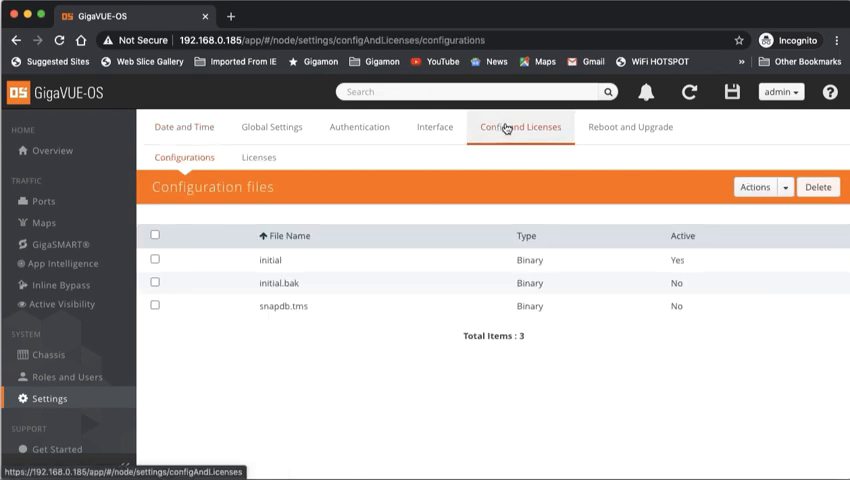
left_click(258, 157)
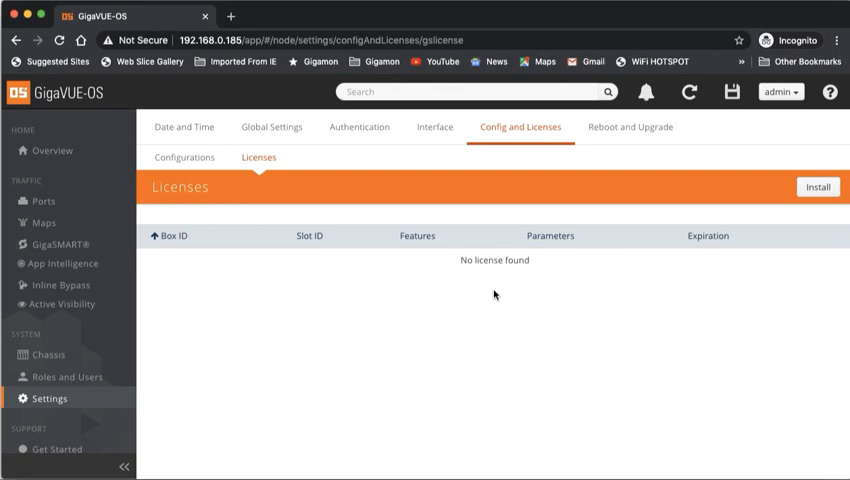
mouse_move(478, 252)
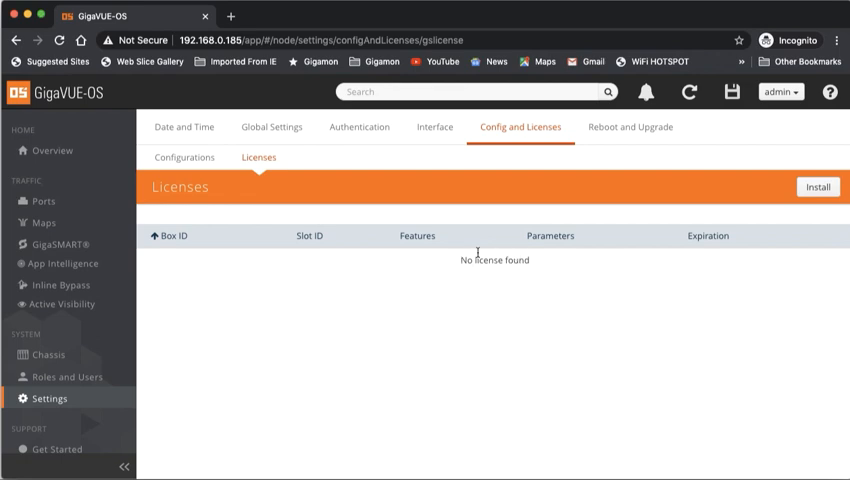
left_click(817, 187)
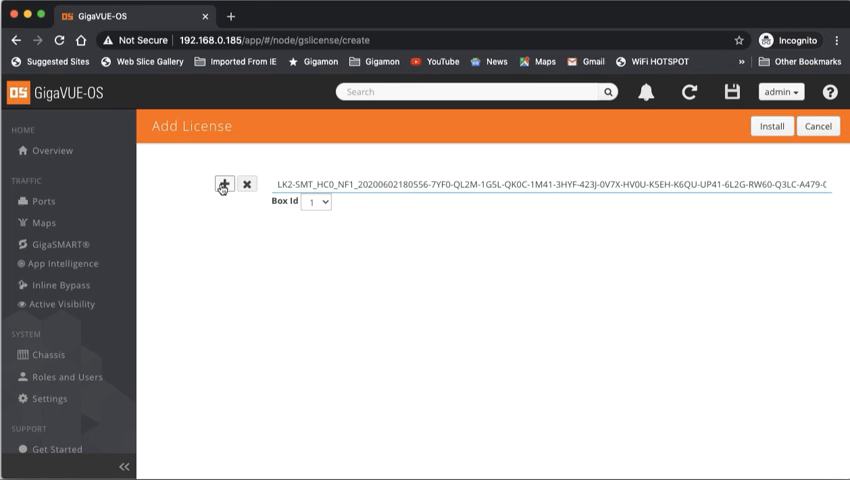
Add a second license key row with +, then remove it, leaving one key for box 1.
left_click(223, 187)
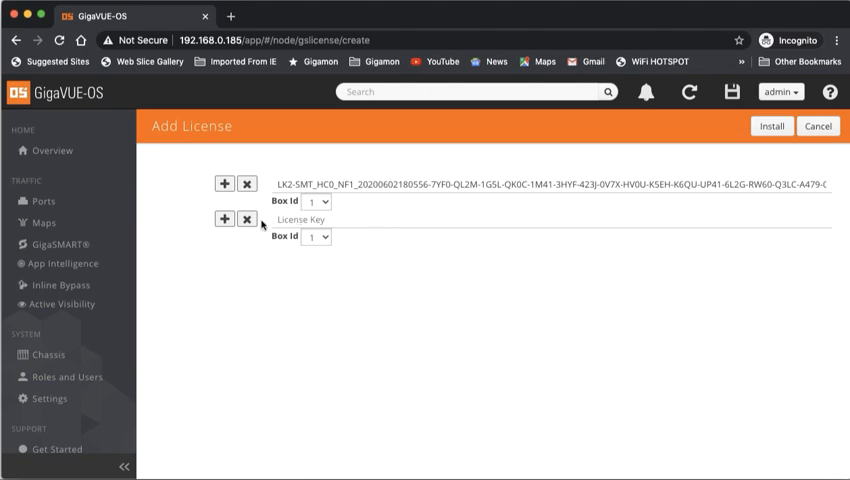
left_click(247, 219)
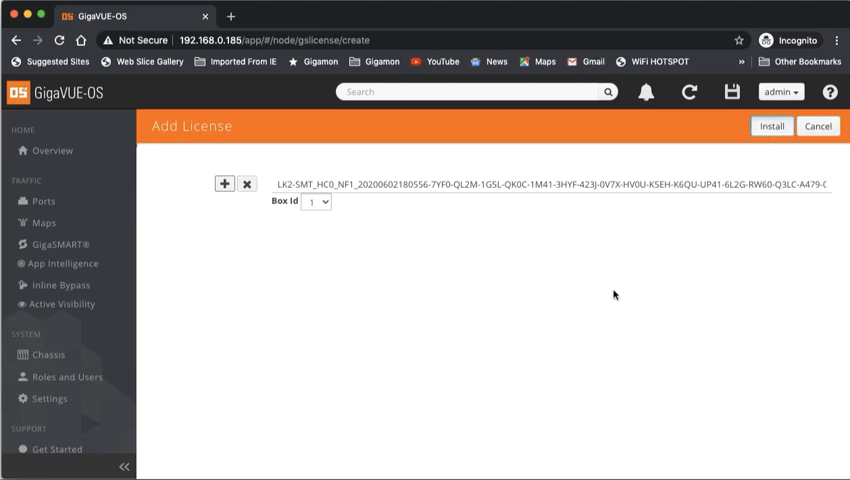
Install the license so NetFlow / IPFIX Generation appears on box 1, slot 5.
left_click(770, 125)
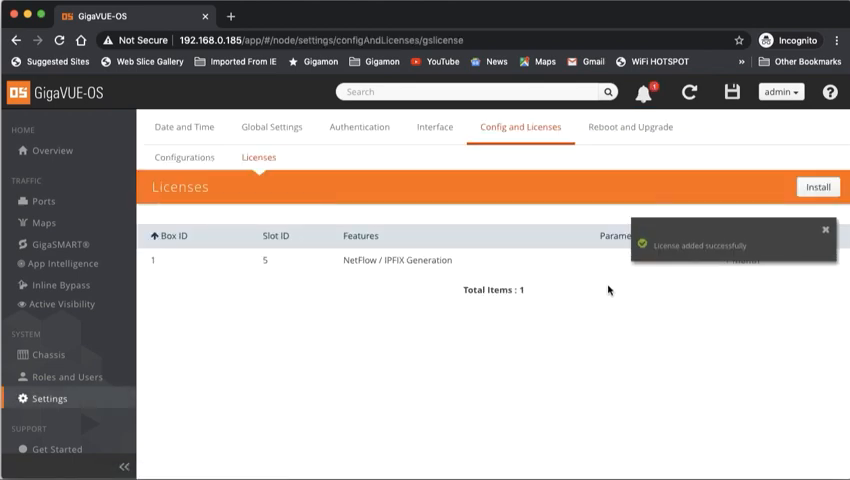
mouse_move(457, 275)
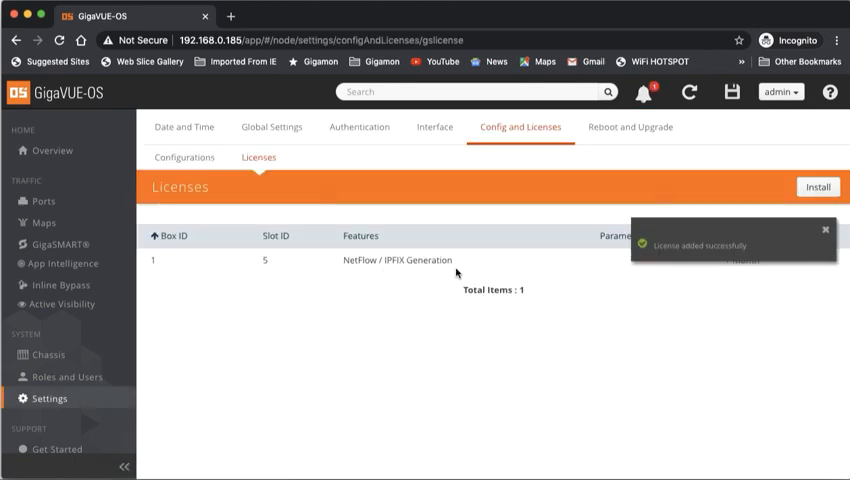